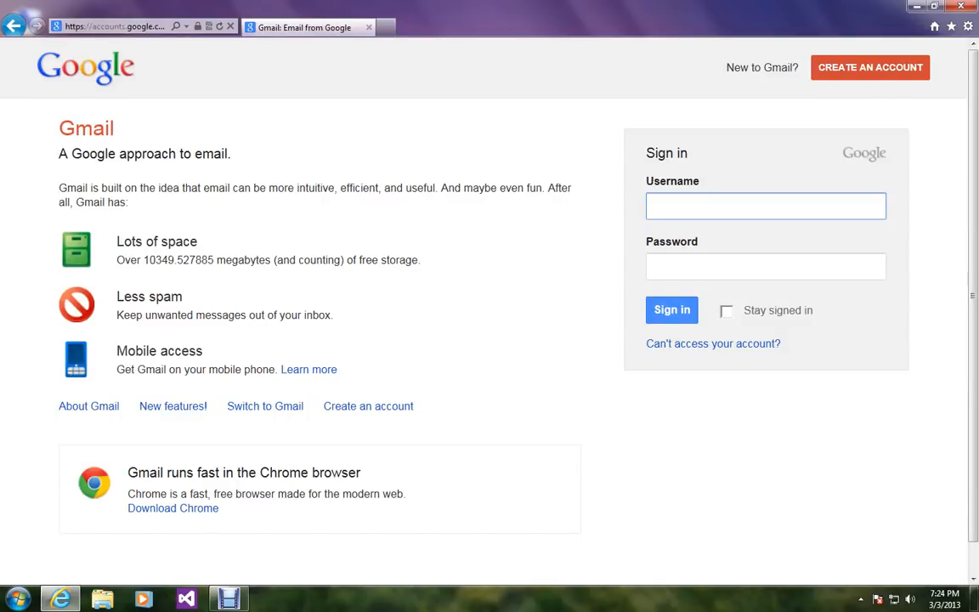
{"action": "mouse_move", "coordinate": [574, 289]}
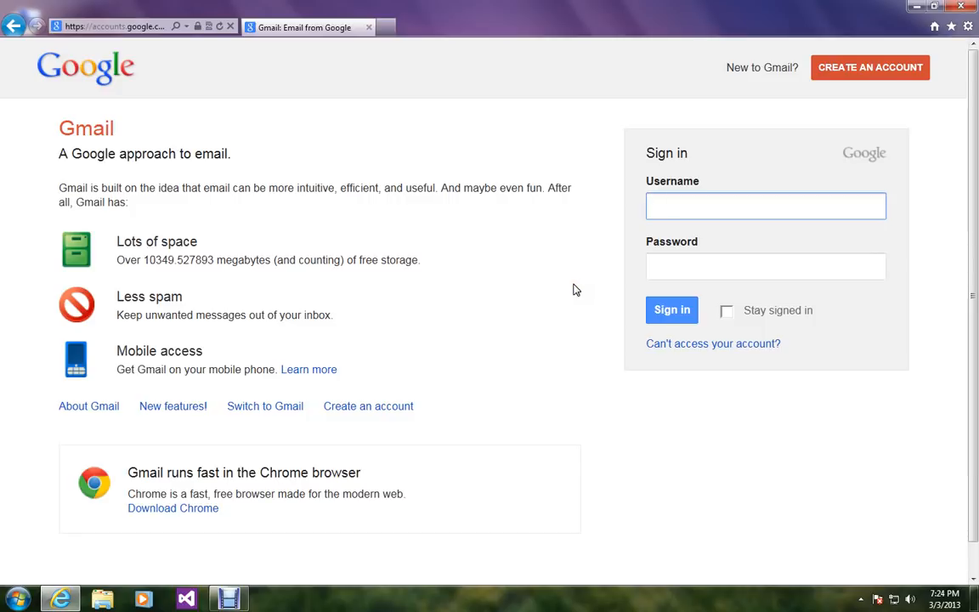
Step: Enter the username and password and sign in to reach the 80-message inbox
{"action": "left_click", "coordinate": [764, 205]}
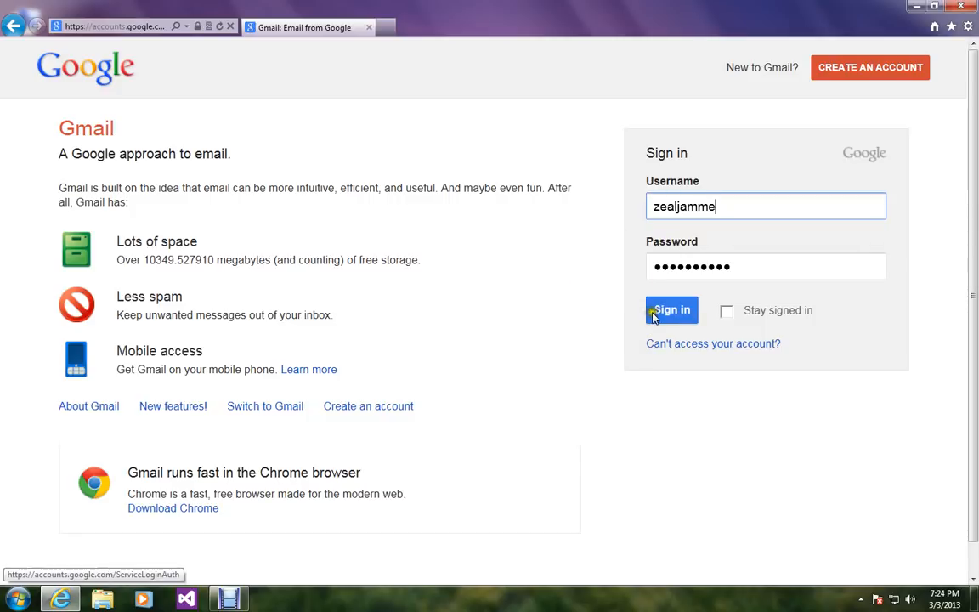
{"action": "left_click", "coordinate": [671, 309]}
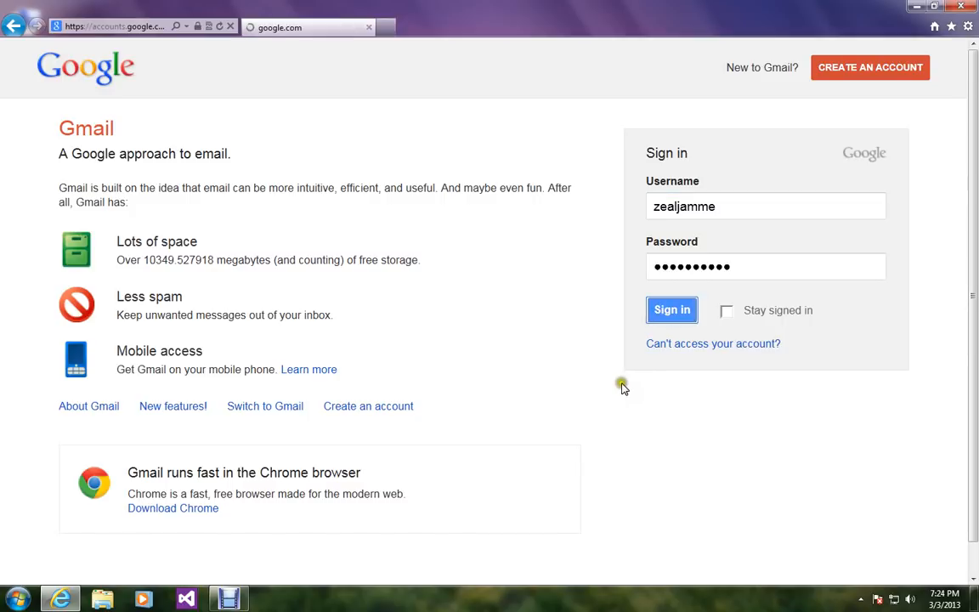
{"action": "mouse_move", "coordinate": [624, 387]}
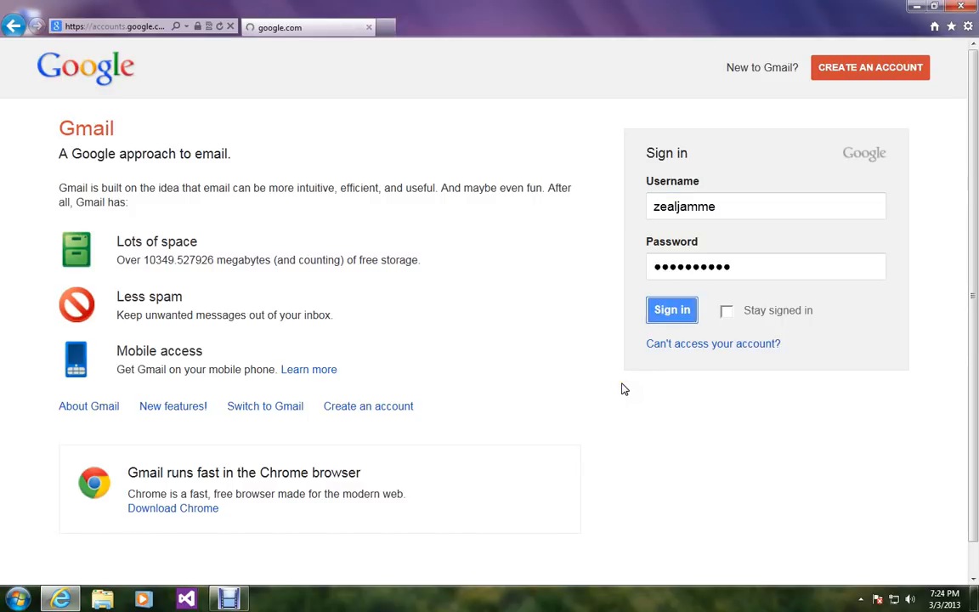
{"action": "left_click", "coordinate": [671, 309]}
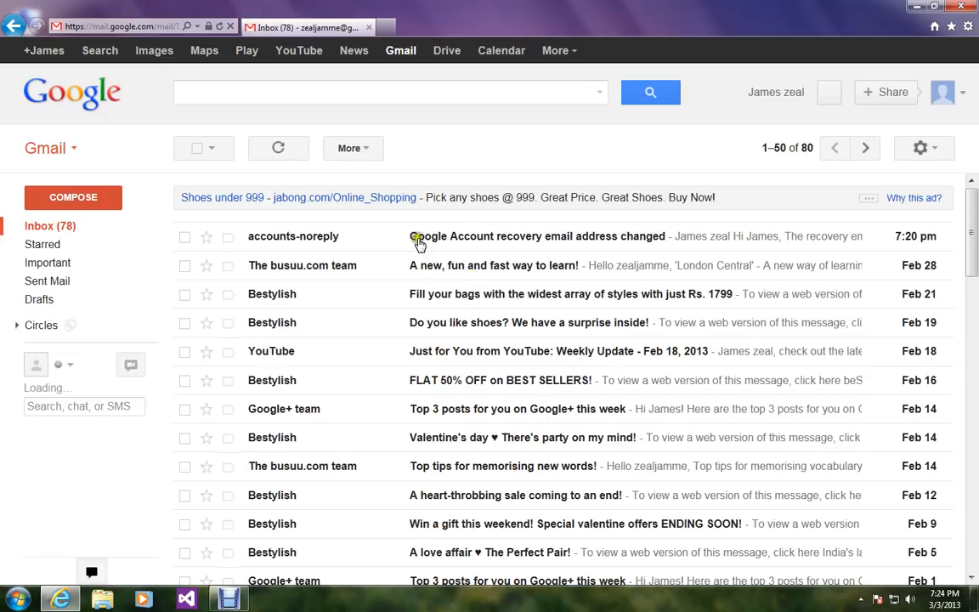
{"action": "mouse_move", "coordinate": [929, 146]}
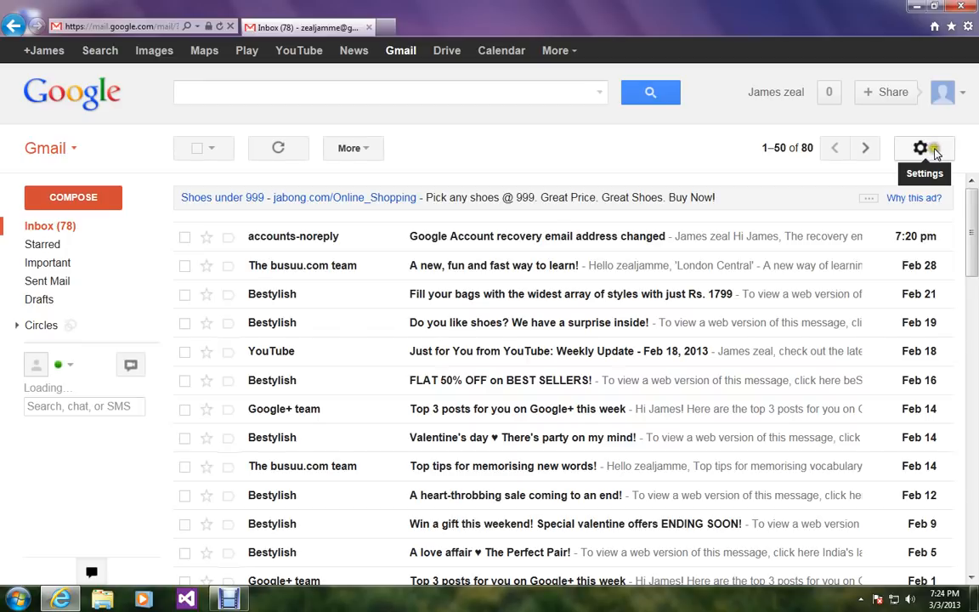
Step: Reach the Settings page's General tab from the inbox gear menu
{"action": "left_click", "coordinate": [928, 146]}
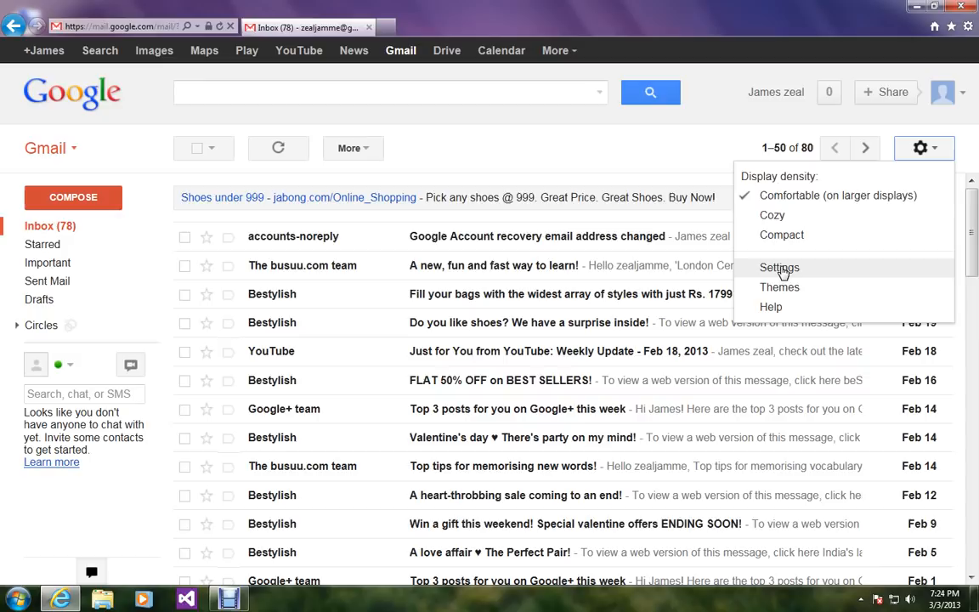
{"action": "left_click", "coordinate": [778, 266]}
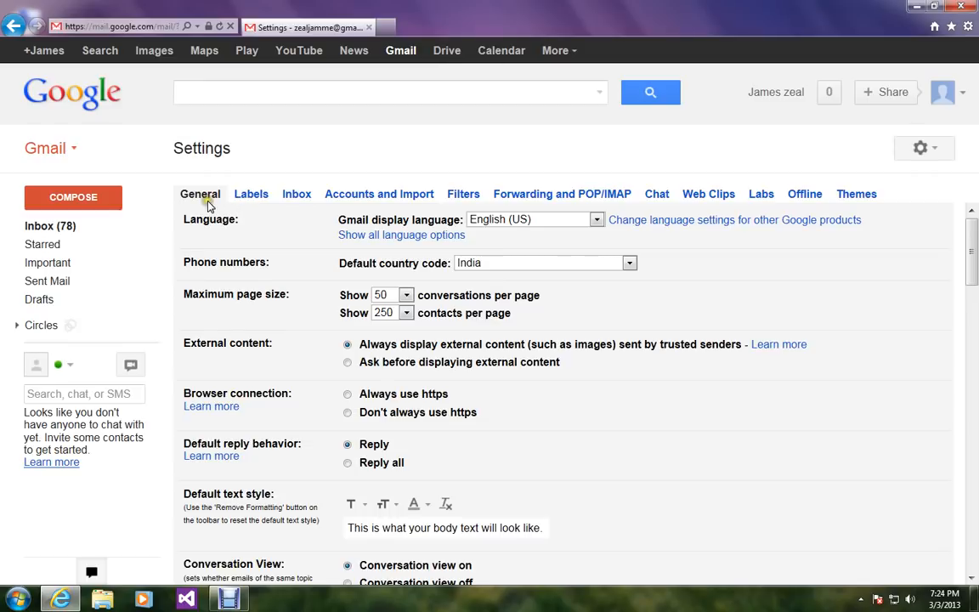
{"action": "mouse_move", "coordinate": [357, 199]}
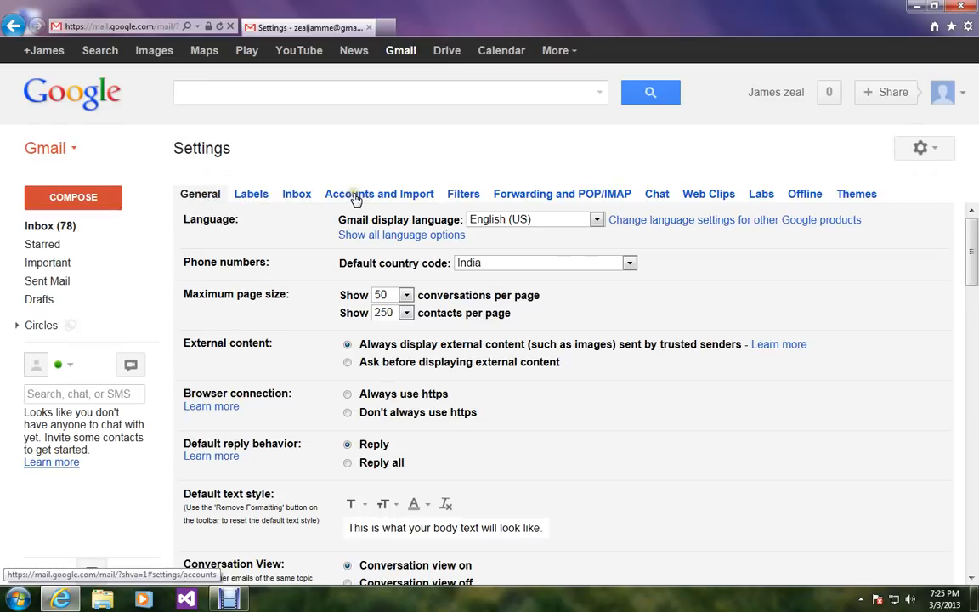
Step: Go from Accounts and Import to the Google Accounts overview in a new tab
{"action": "left_click", "coordinate": [379, 194]}
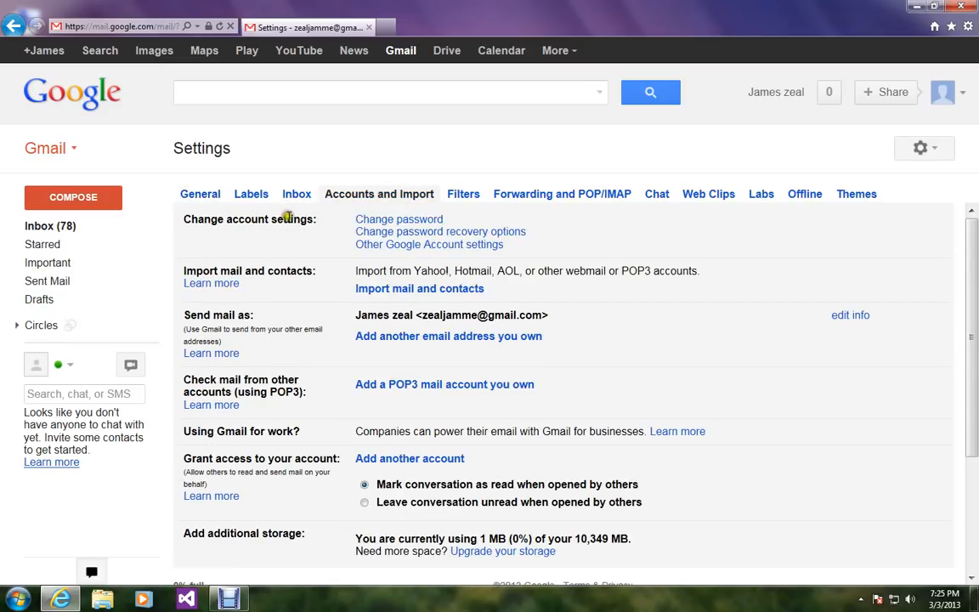
{"action": "mouse_move", "coordinate": [397, 248]}
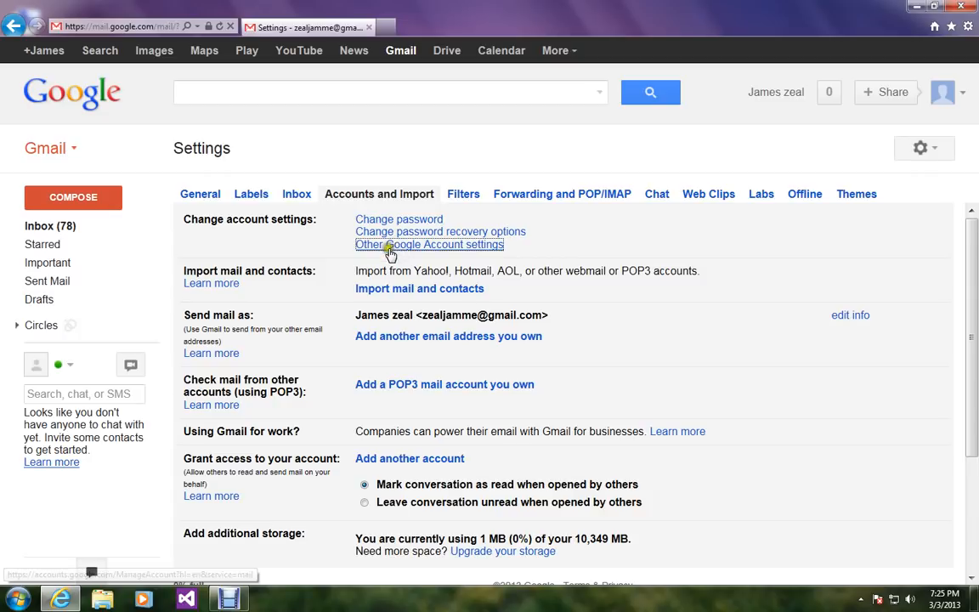
{"action": "left_click", "coordinate": [428, 244]}
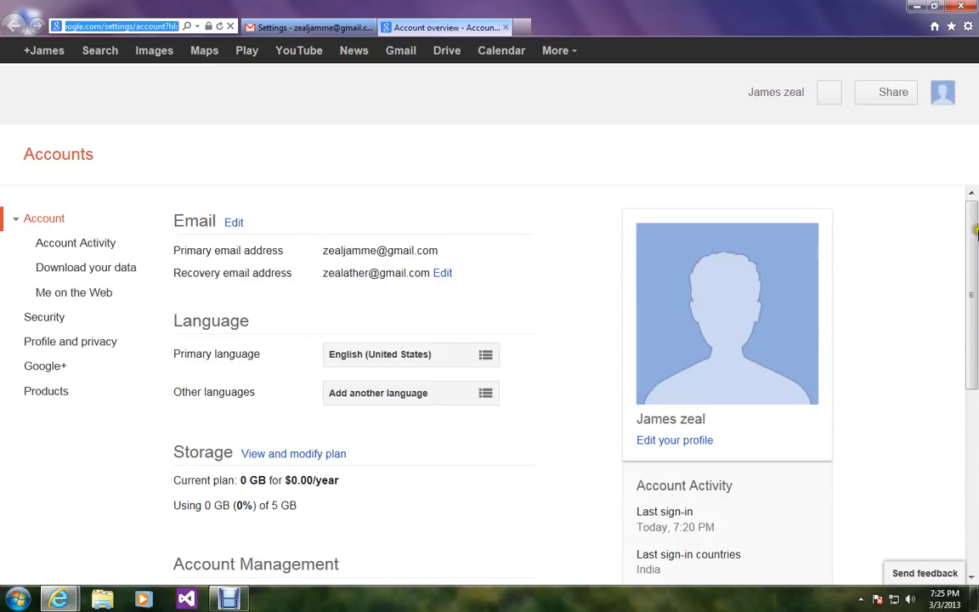
Step: Under Account Management, start closing the account and deleting all services
{"action": "scroll", "scroll_direction": "down", "scroll_amount": 3}
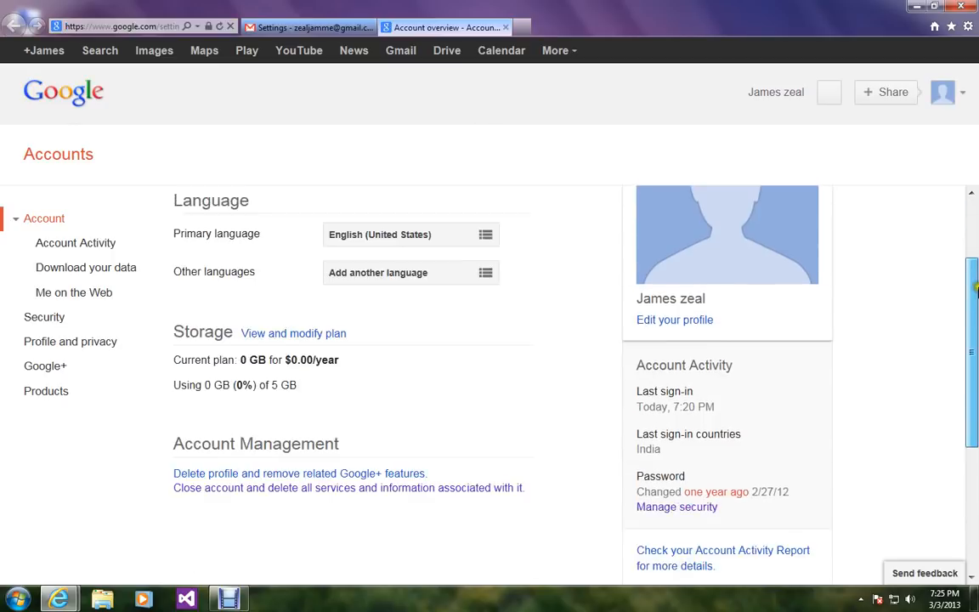
{"action": "scroll", "scroll_direction": "down", "scroll_amount": 3}
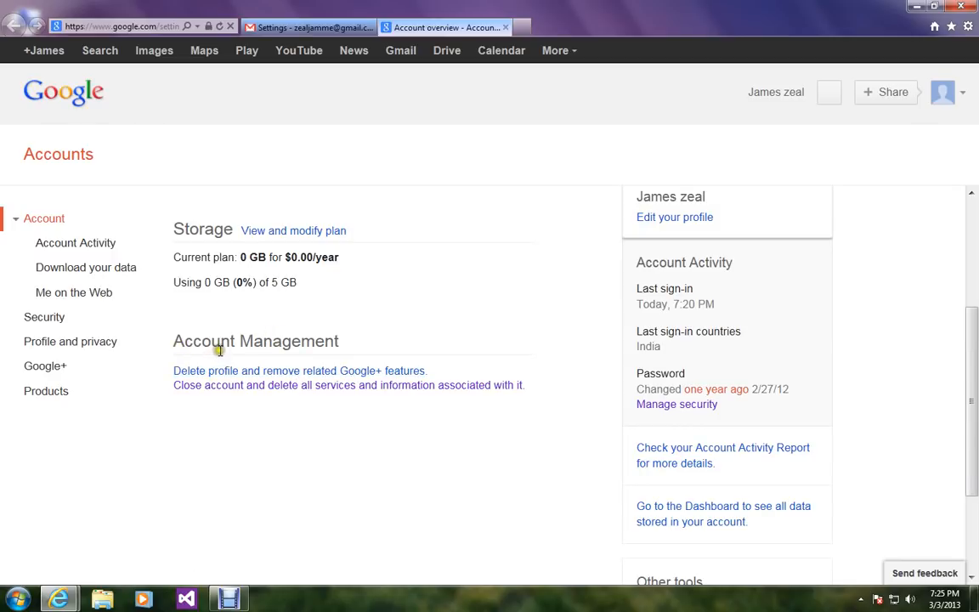
{"action": "mouse_move", "coordinate": [221, 372]}
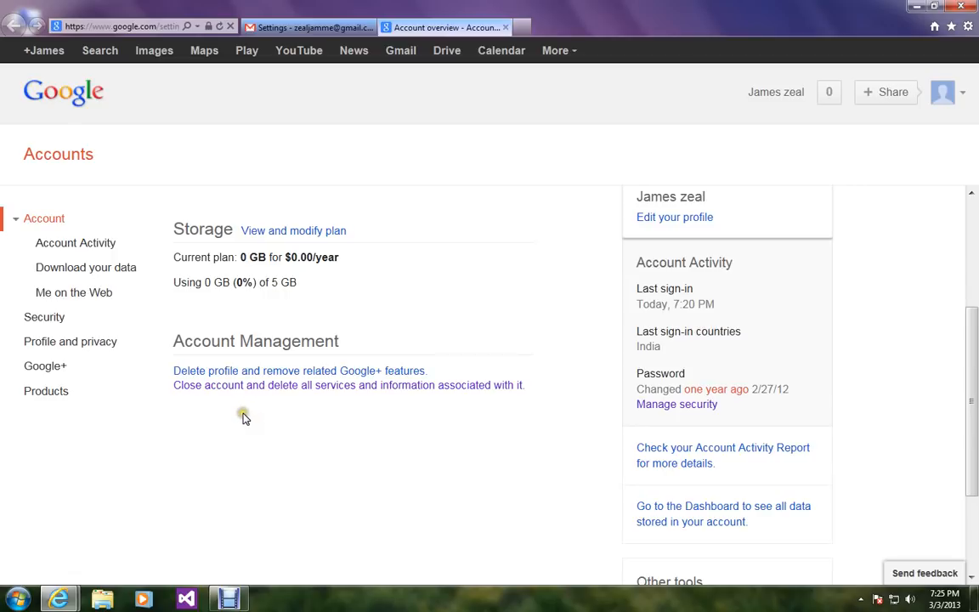
{"action": "mouse_move", "coordinate": [392, 390]}
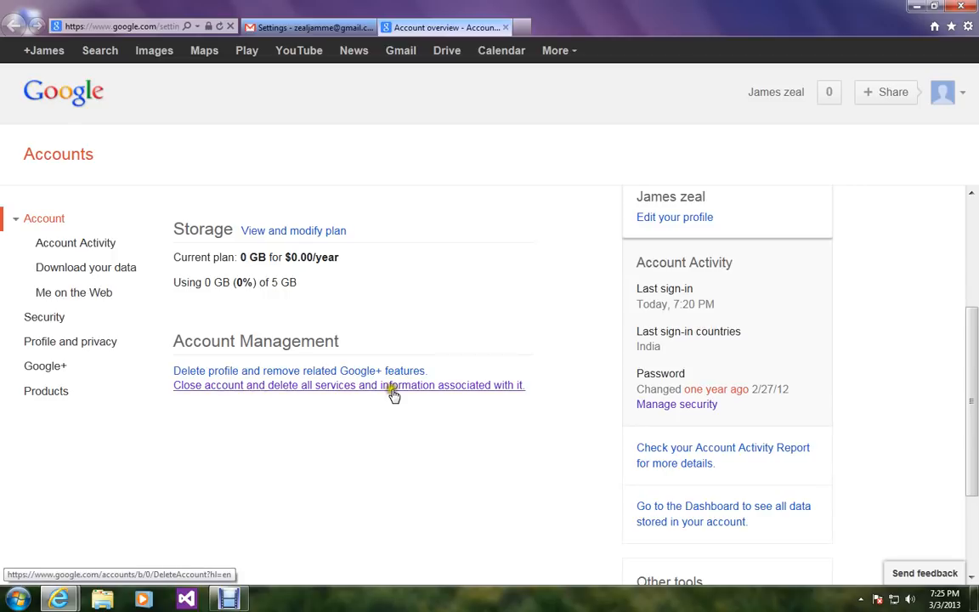
{"action": "mouse_move", "coordinate": [330, 421]}
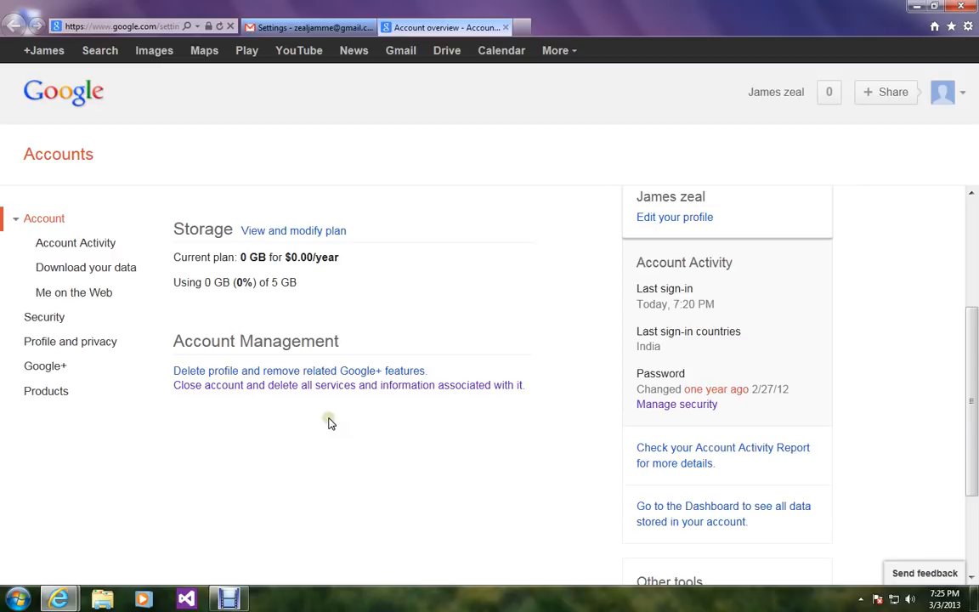
{"action": "mouse_move", "coordinate": [338, 425]}
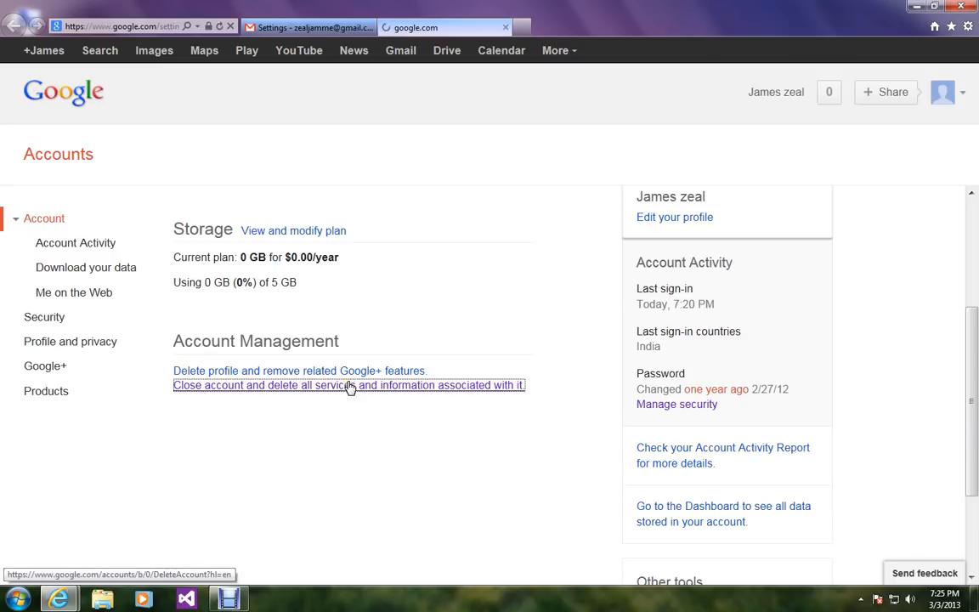
{"action": "left_click", "coordinate": [349, 384]}
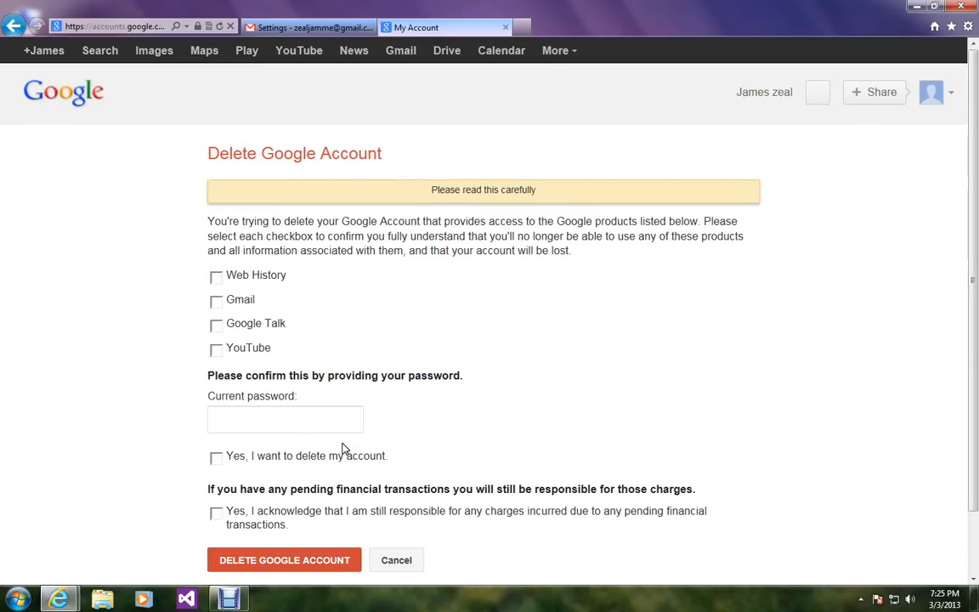
{"action": "mouse_move", "coordinate": [334, 309]}
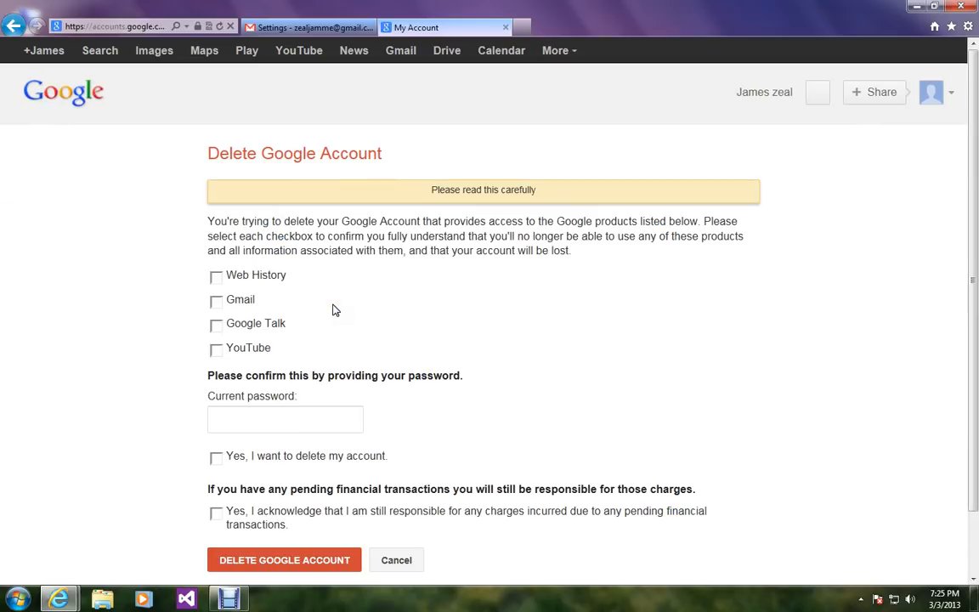
{"action": "mouse_move", "coordinate": [336, 299]}
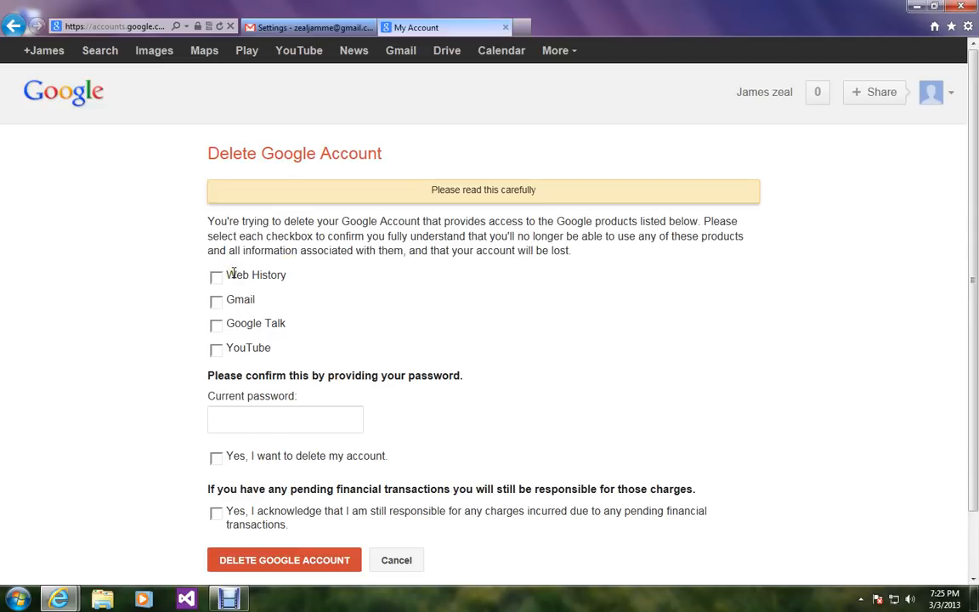
Step: Acknowledge losing Web History and enter the current password
{"action": "left_click", "coordinate": [215, 299]}
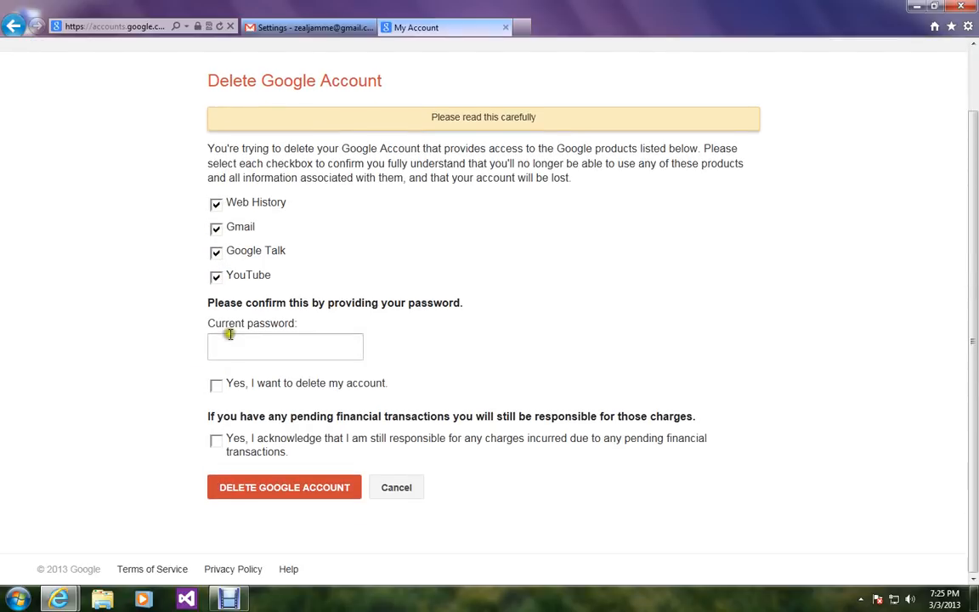
{"action": "left_click", "coordinate": [286, 347]}
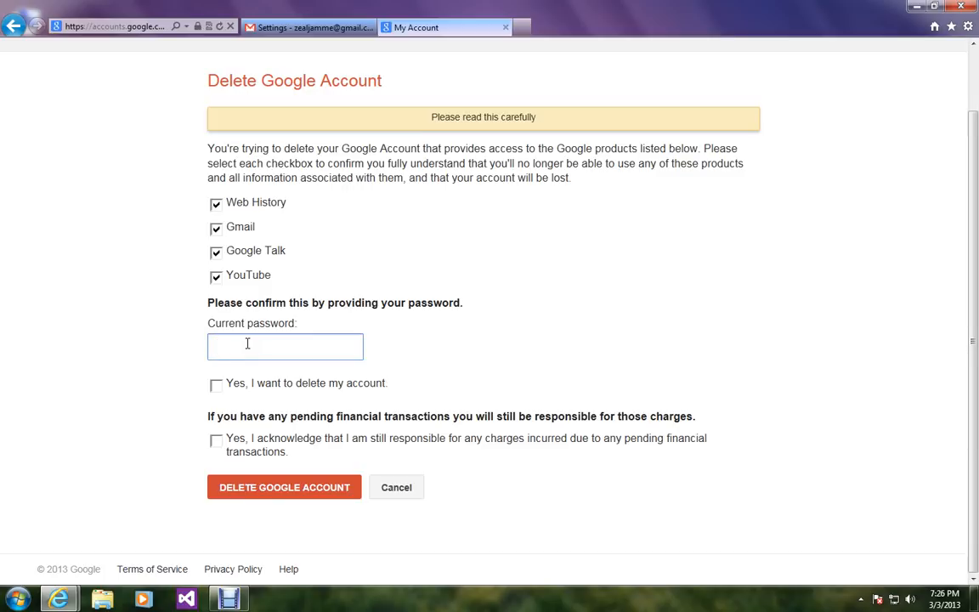
{"action": "type", "text": "••••••••"}
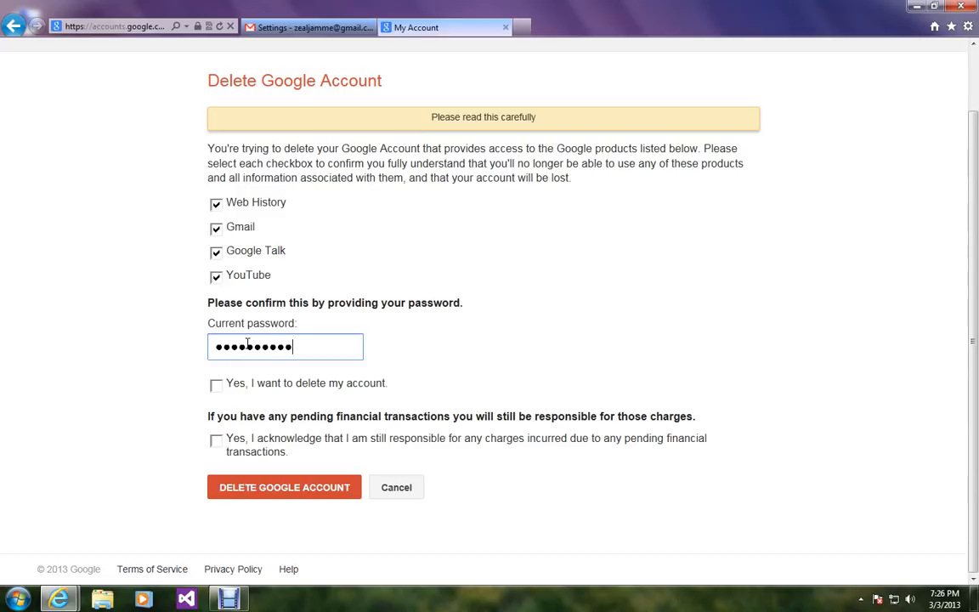
Step: Tick both 'Yes' acknowledgements and permanently delete the Google Account
{"action": "left_click", "coordinate": [214, 442]}
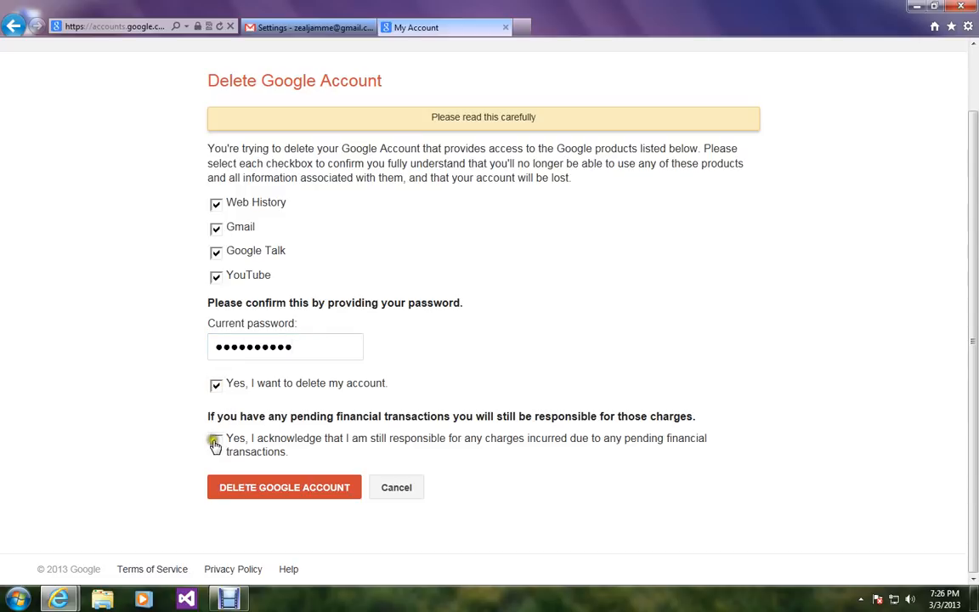
{"action": "left_click", "coordinate": [214, 440]}
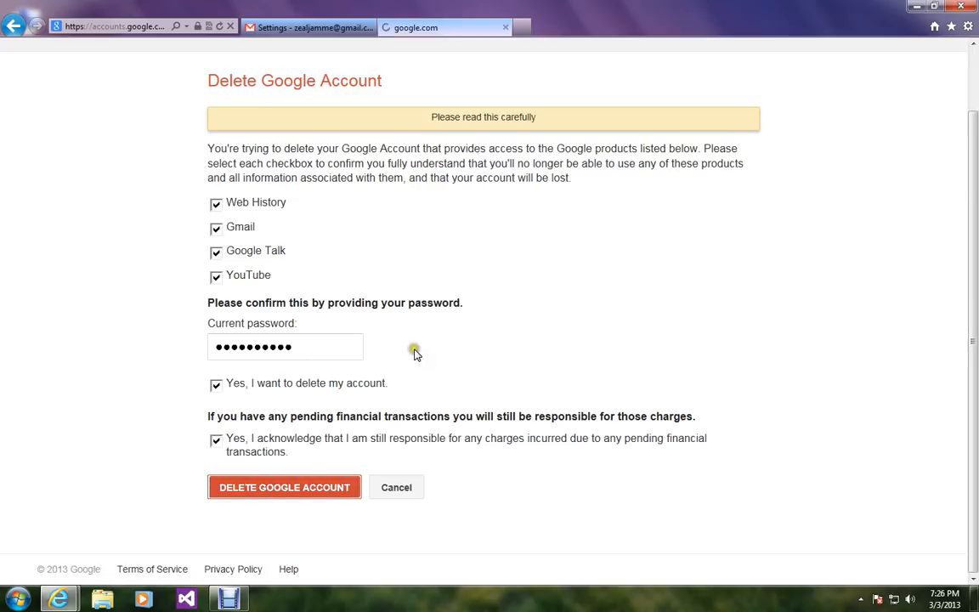
{"action": "left_click", "coordinate": [284, 486]}
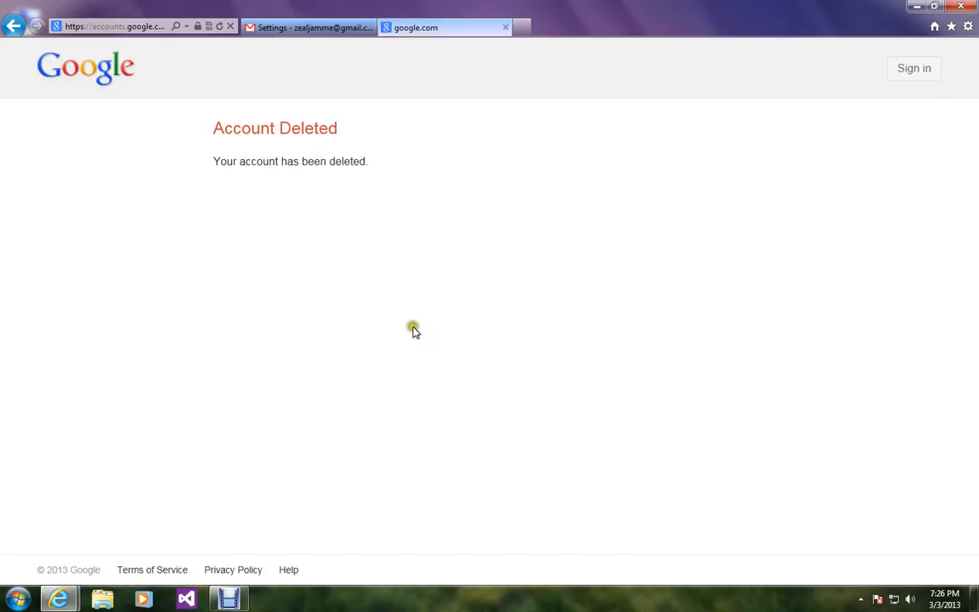
Step: Close the Gmail Settings tab, keeping the Account Deleted page showing
{"action": "left_click", "coordinate": [503, 27]}
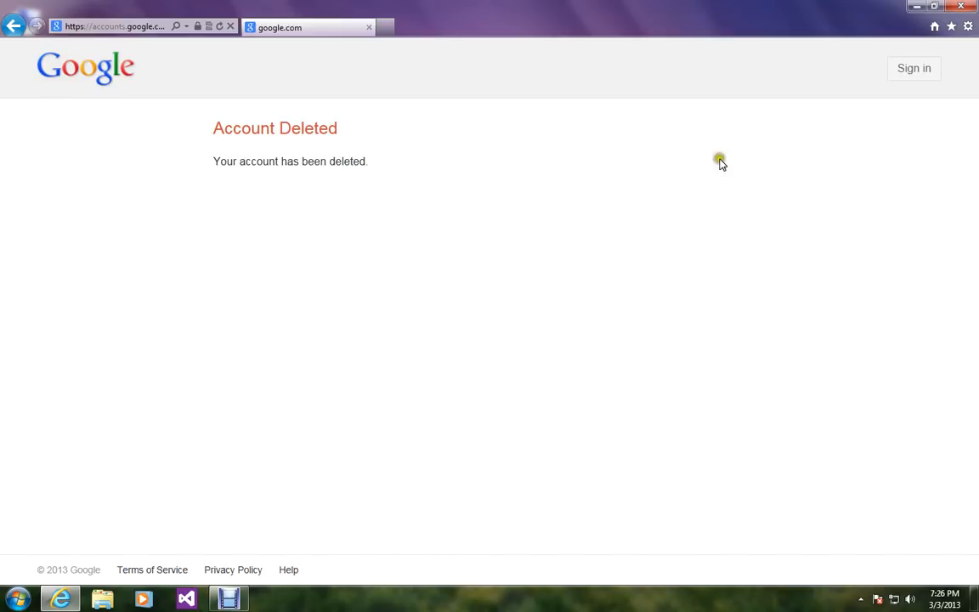
{"action": "mouse_move", "coordinate": [914, 68]}
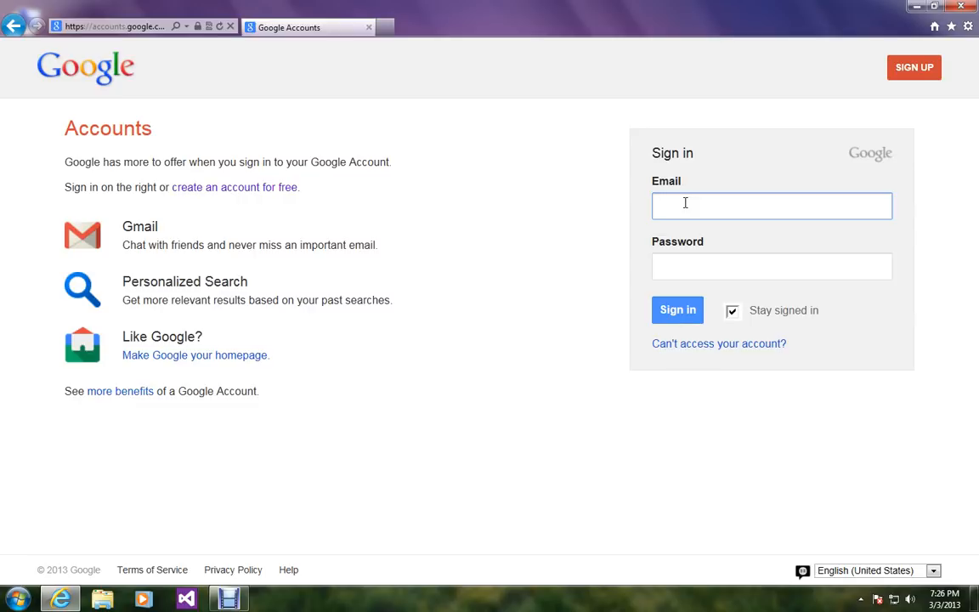
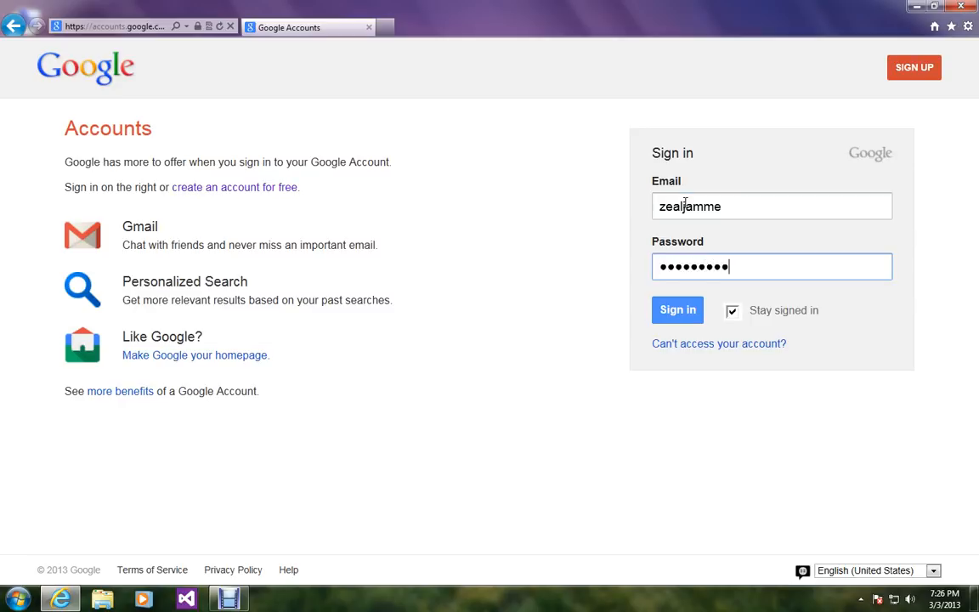
{"action": "left_click", "coordinate": [676, 309]}
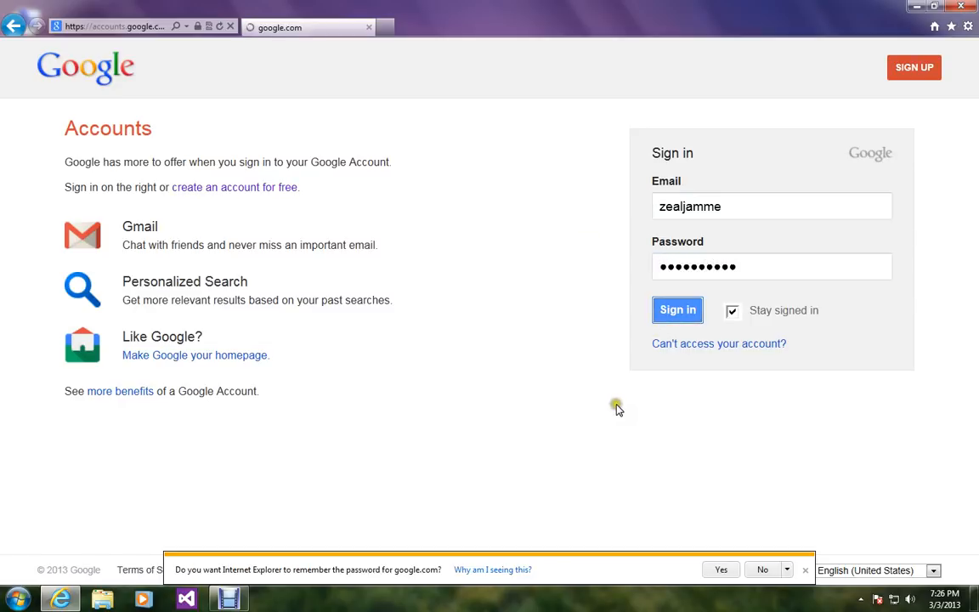
{"action": "left_click", "coordinate": [676, 309]}
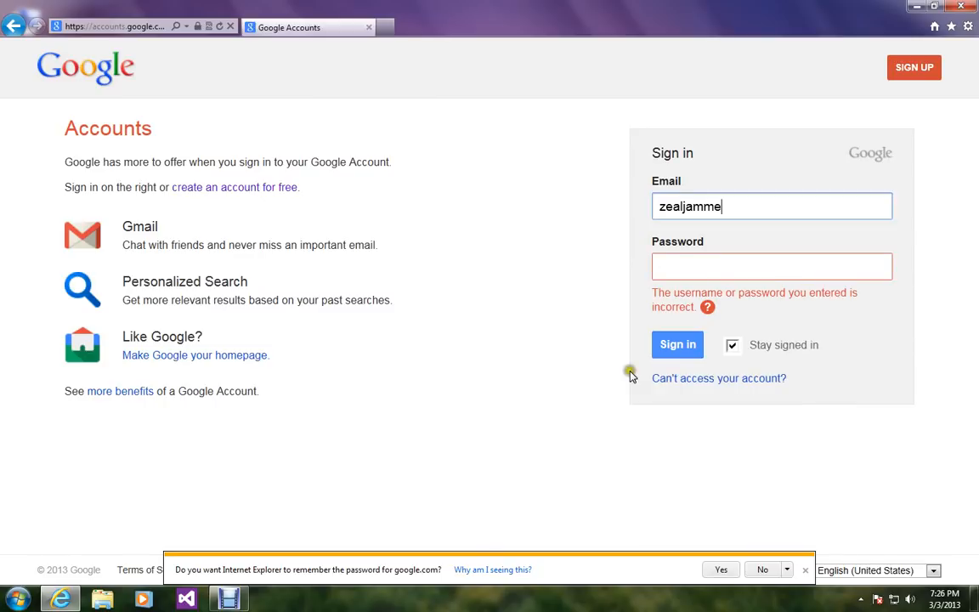